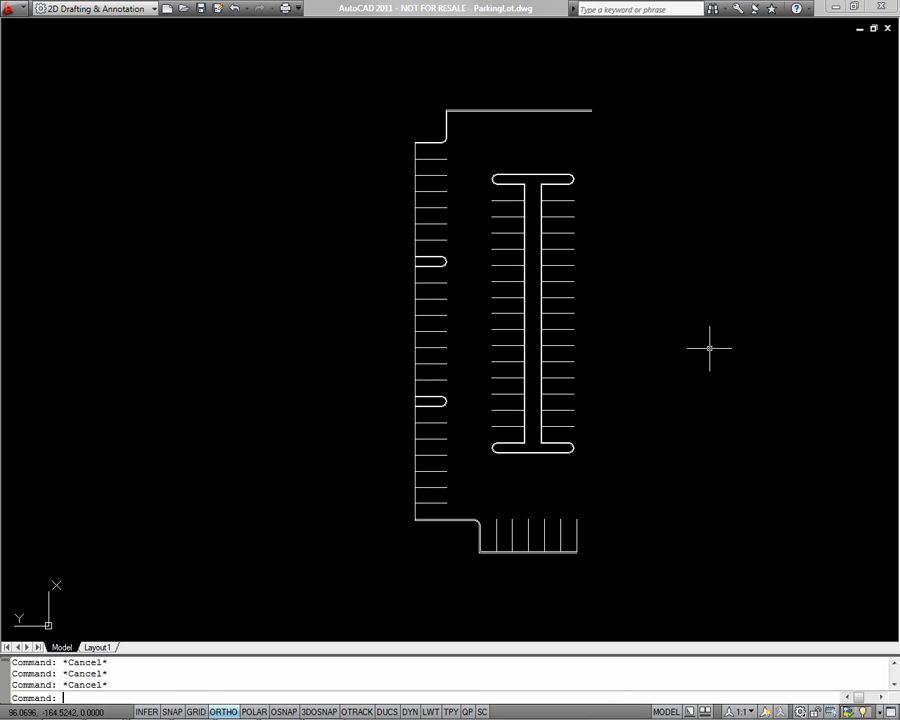
- Open the Layer Properties Manager with LA to add a new layer
type("la")
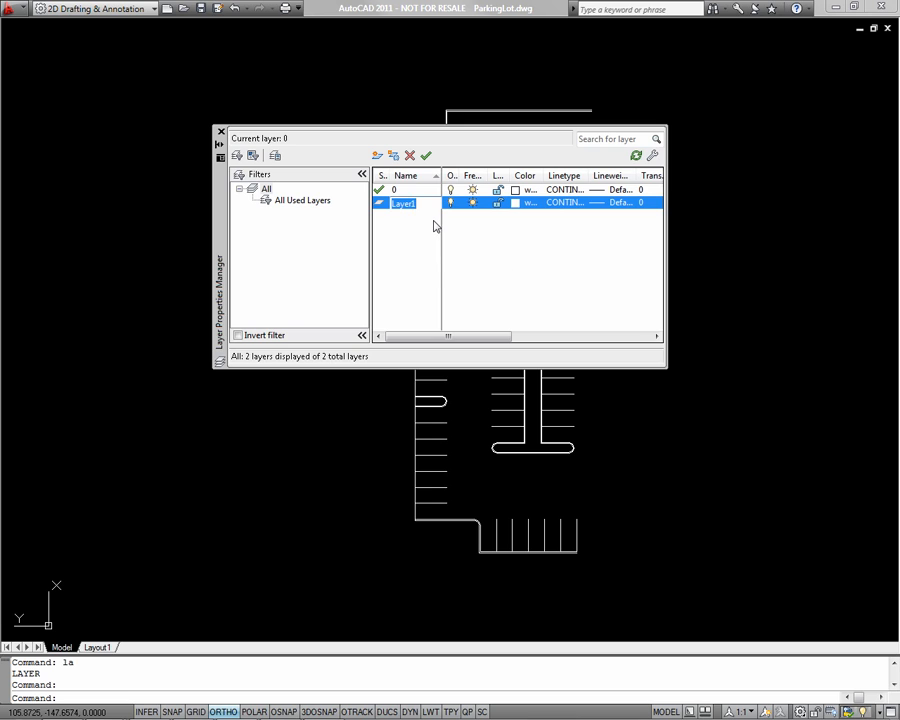
mouse_move(434, 226)
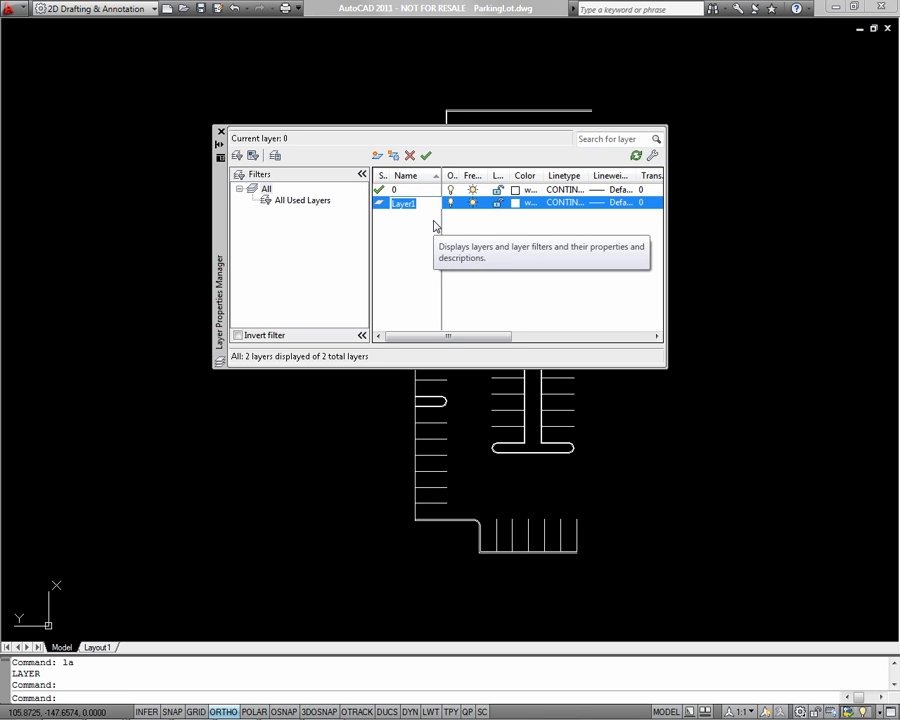
- Name the new layer Curb and add a second layer named Striping
type("Curb")
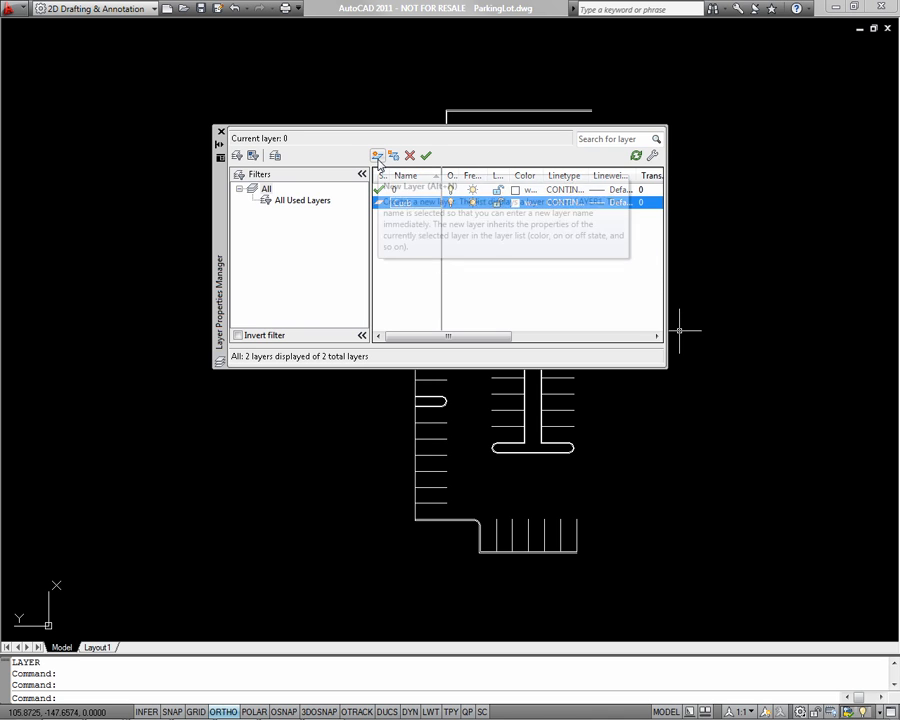
left_click(376, 155)
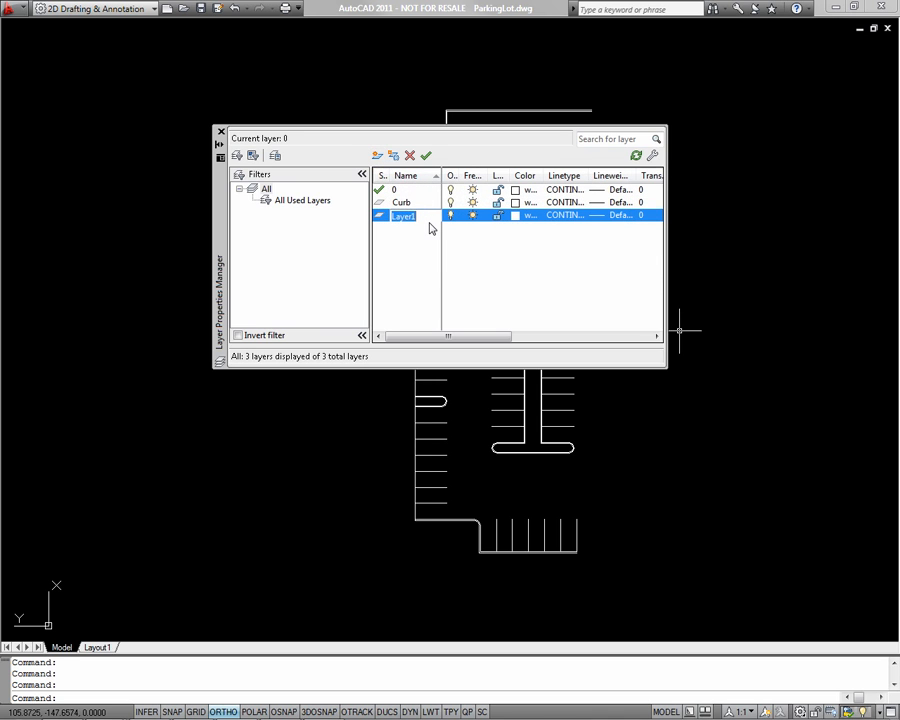
type("Striping")
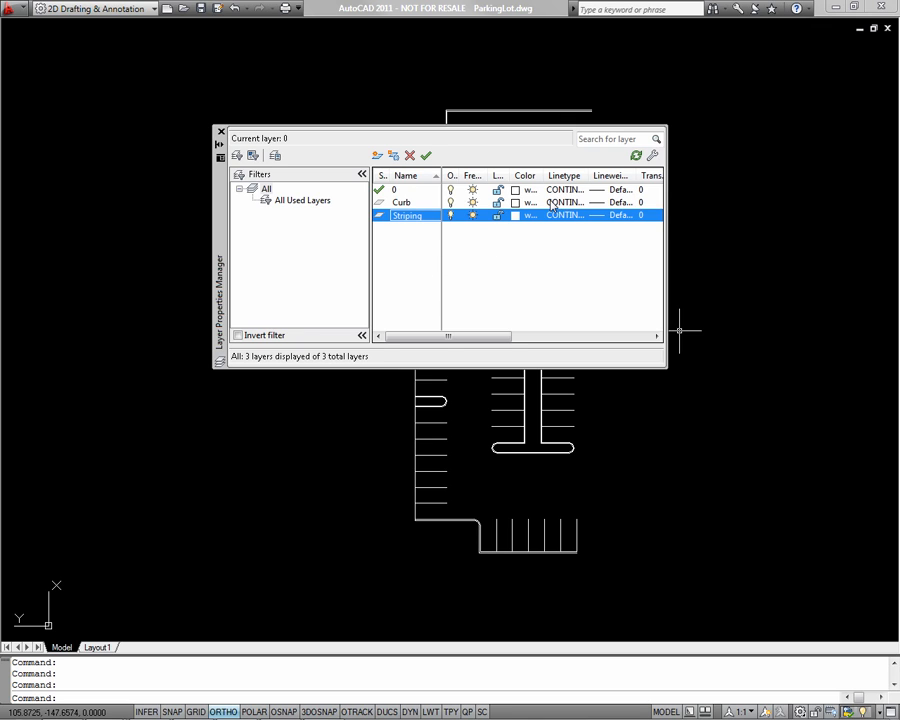
- Set the Curb layer color to red and the Striping layer to dark red (14)
left_click(512, 216)
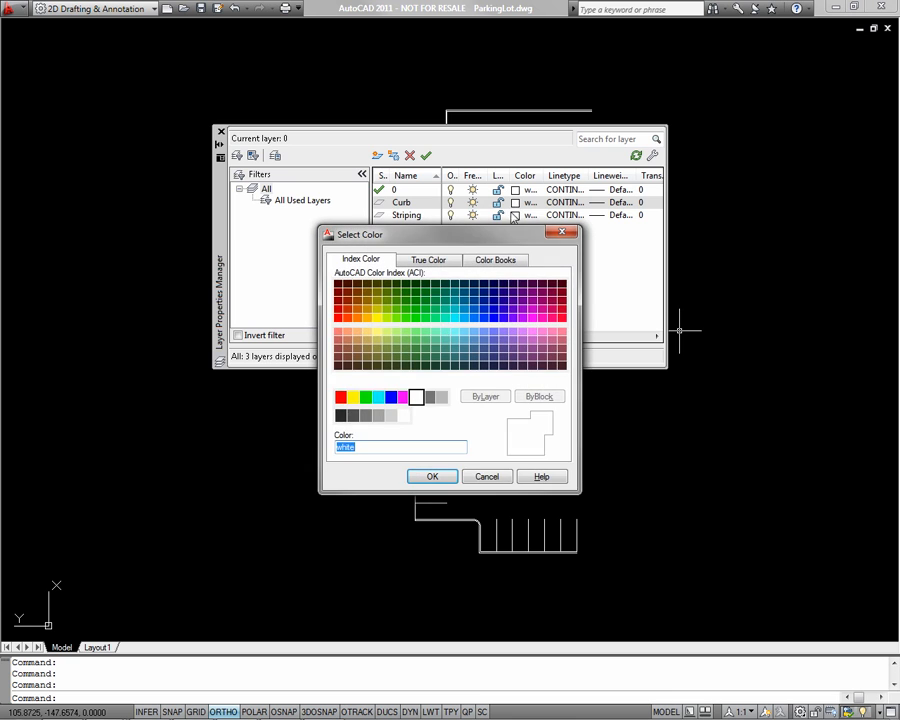
left_click(432, 476)
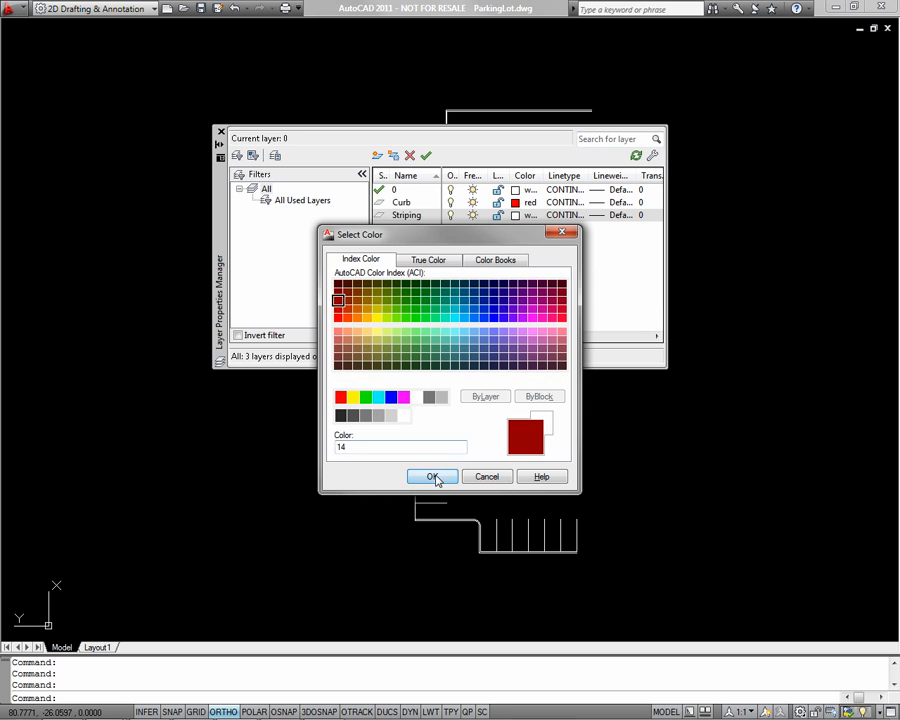
left_click(432, 476)
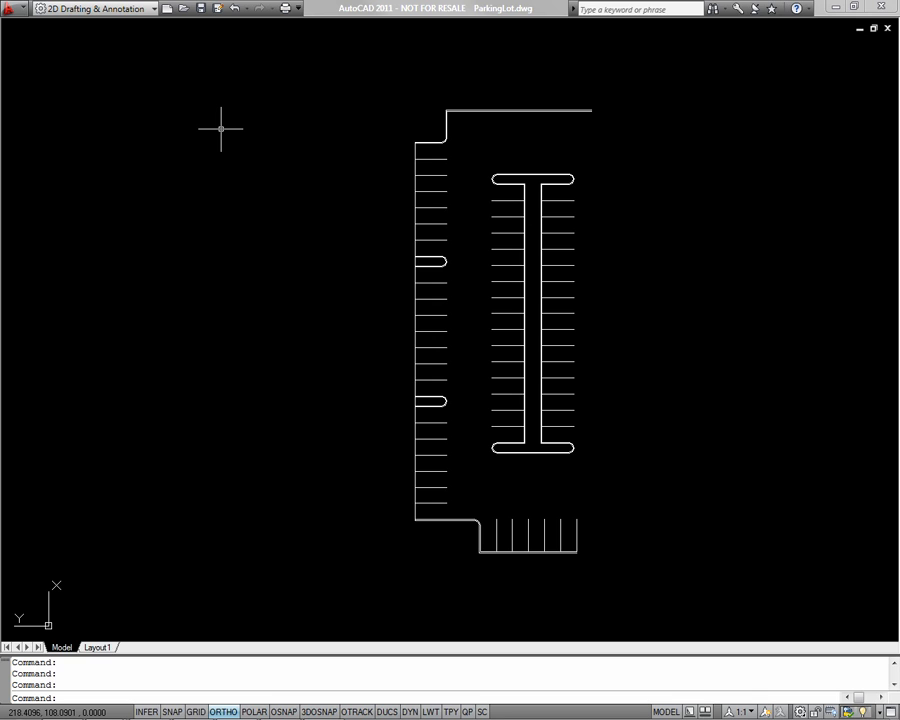
- Run the RIBBON command to display the ribbon again
type("ribbon")
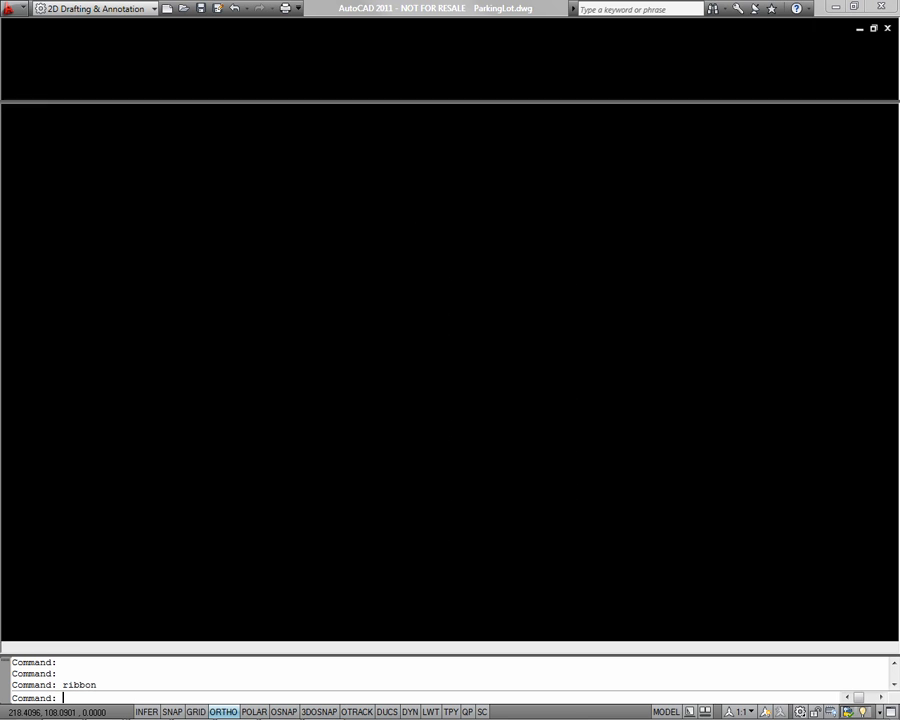
key("Enter")
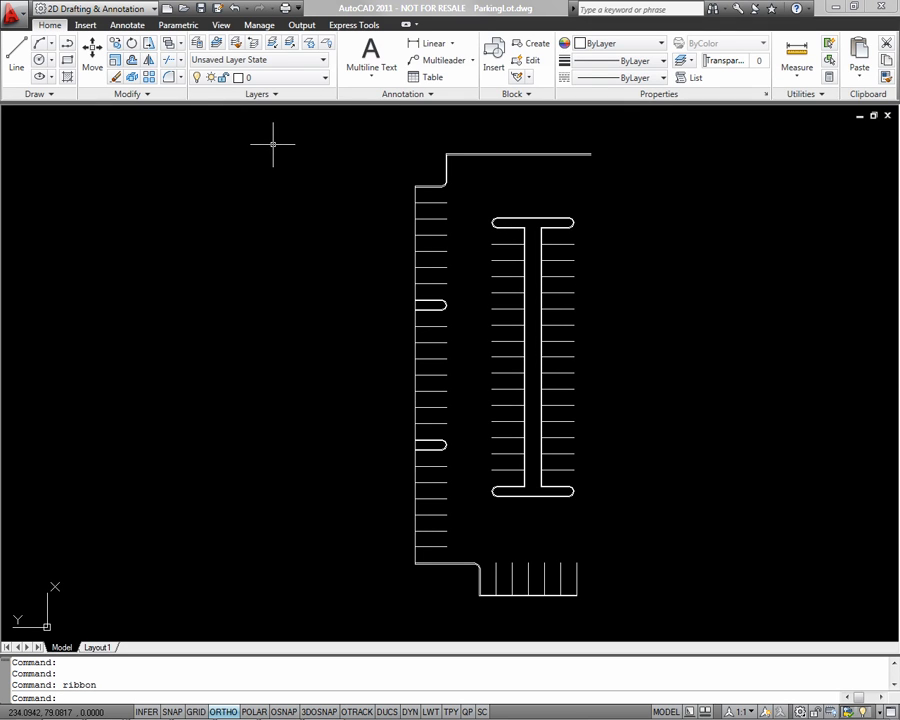
mouse_move(280, 135)
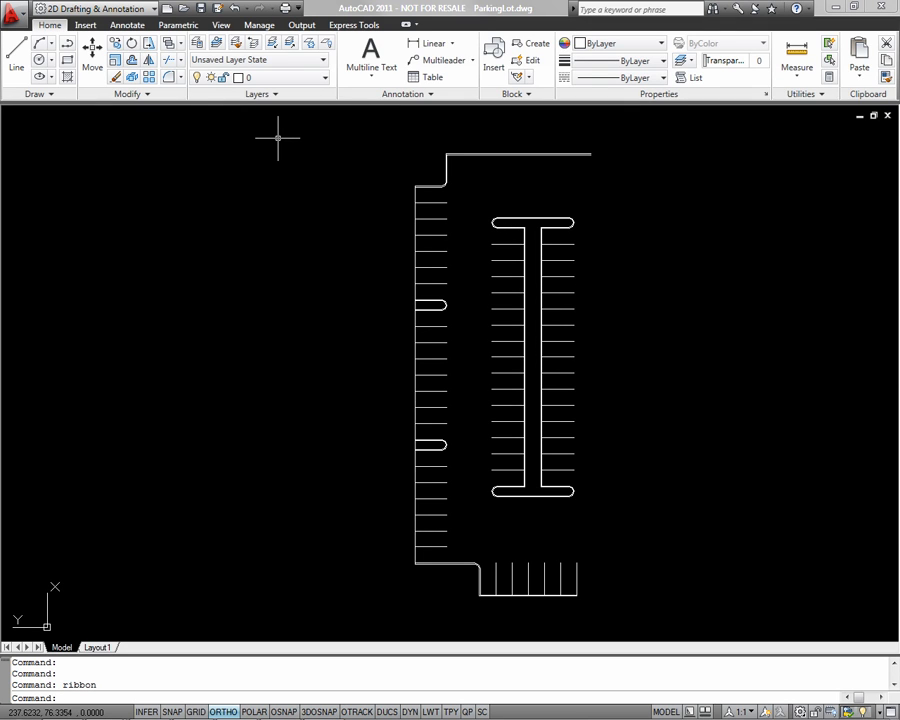
mouse_move(280, 78)
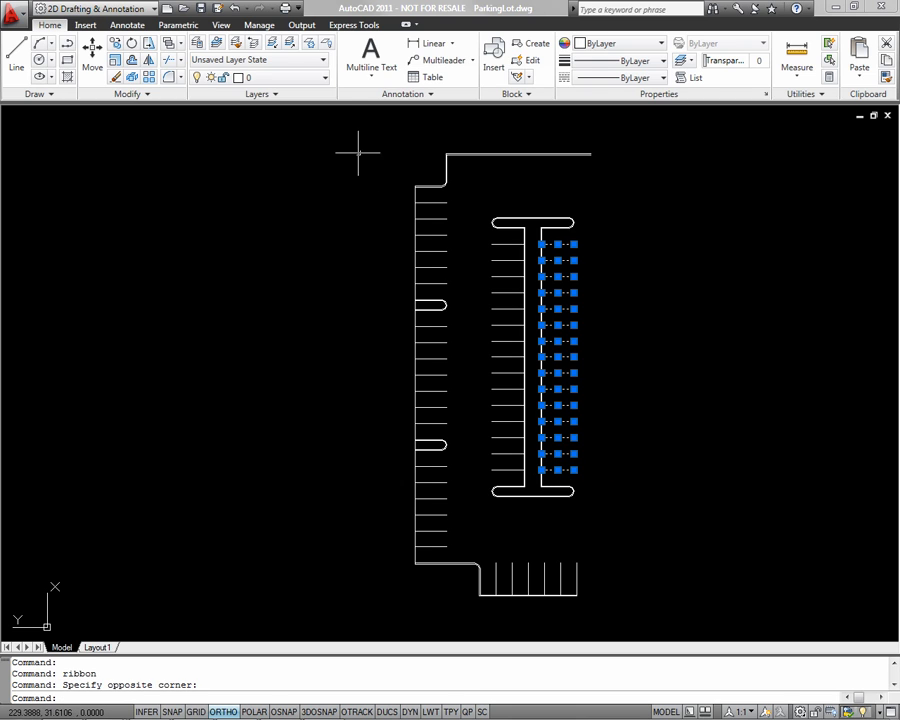
mouse_move(300, 78)
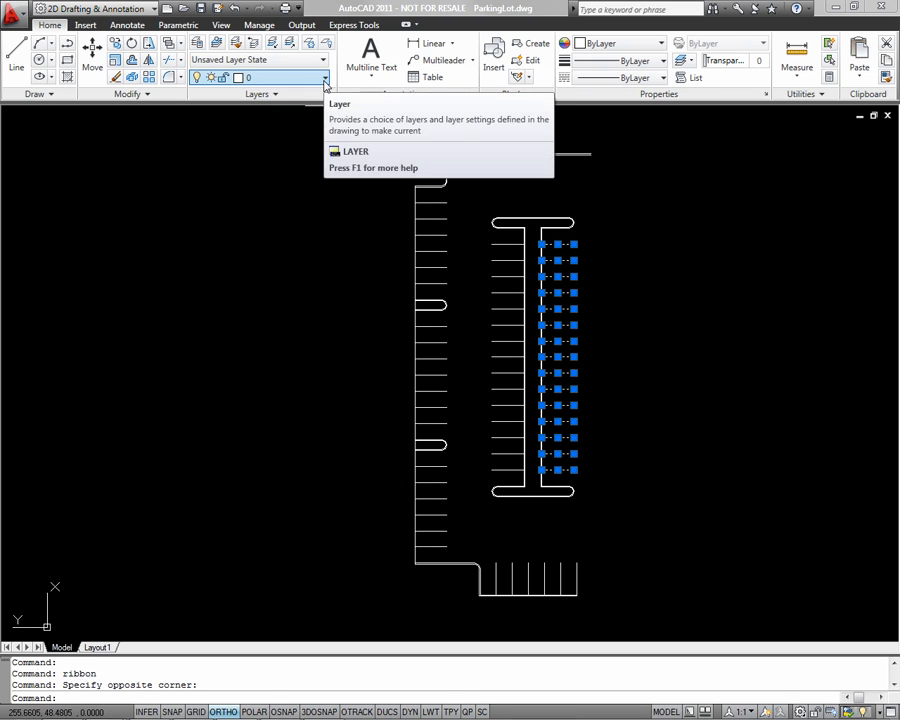
- Assign the selected parking stall stripes to the Striping layer
left_click(321, 79)
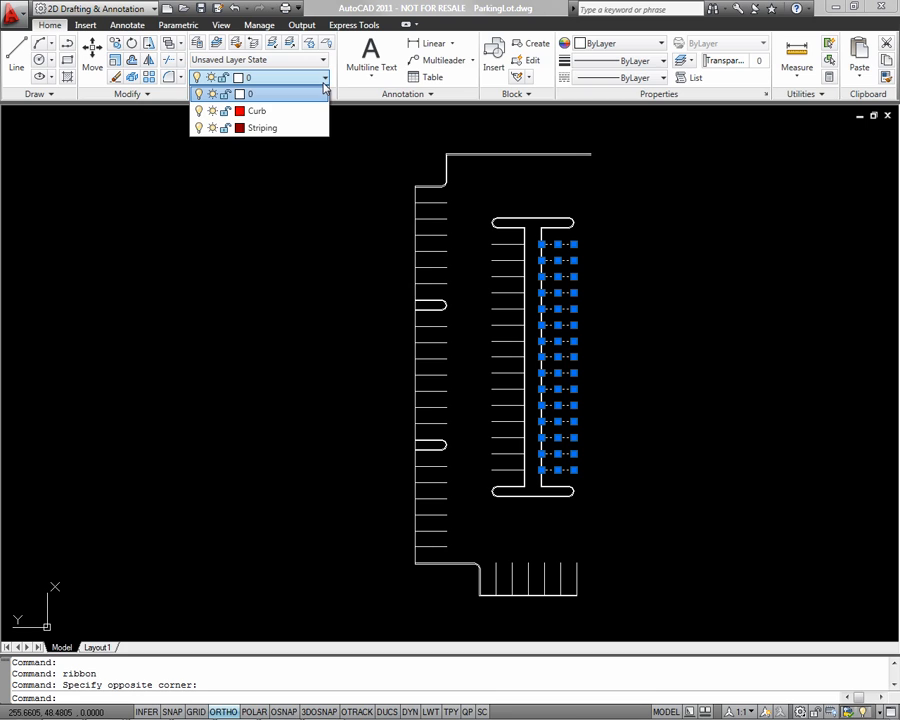
mouse_move(277, 139)
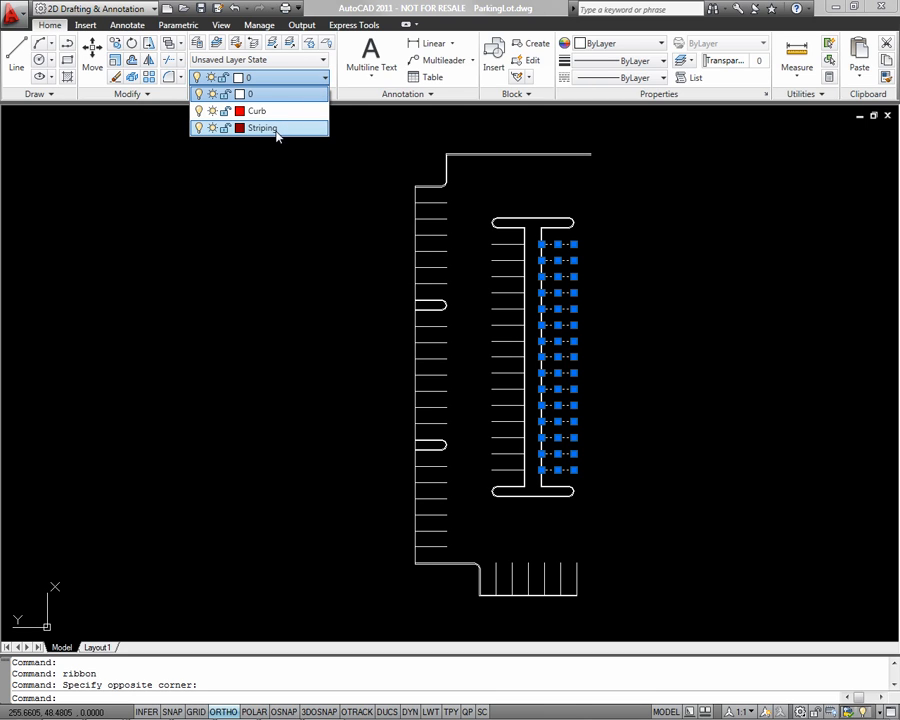
left_click(263, 128)
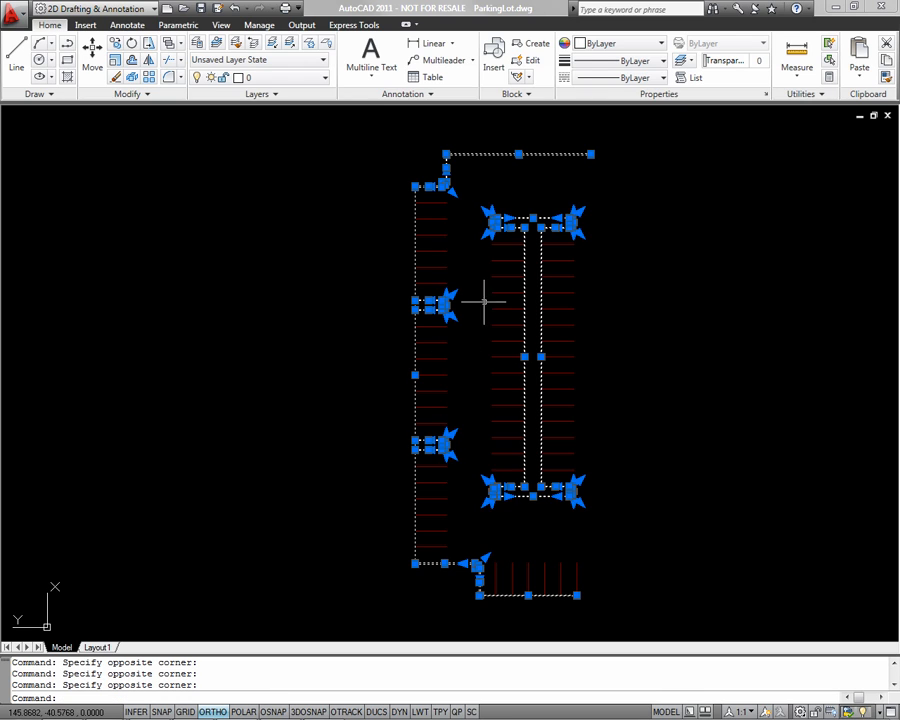
mouse_move(492, 303)
type("pr")
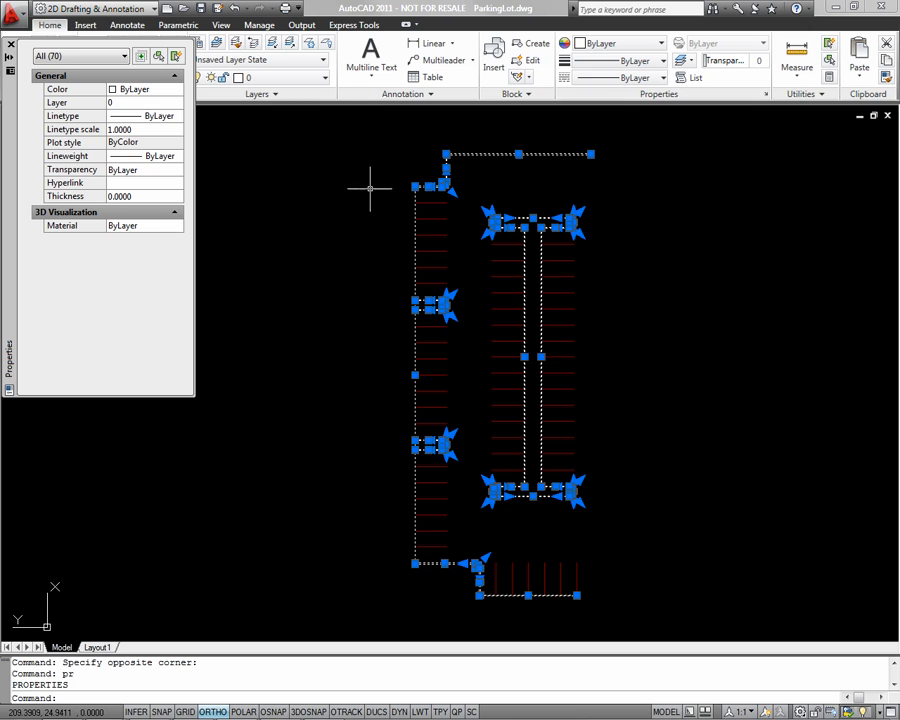
- Select the Layer field in the curb lines' Properties palette
left_click(120, 104)
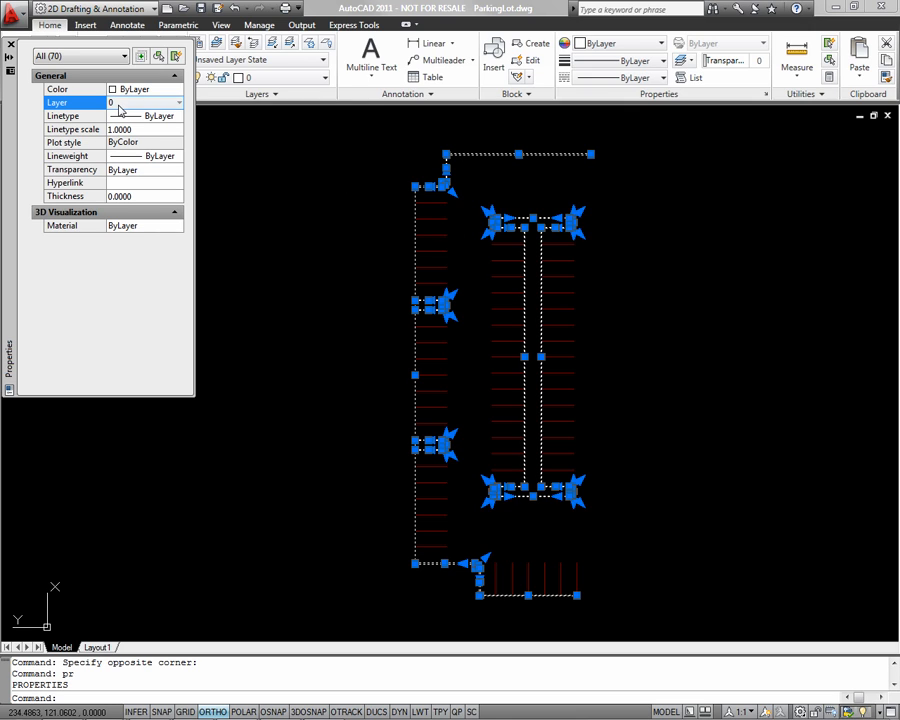